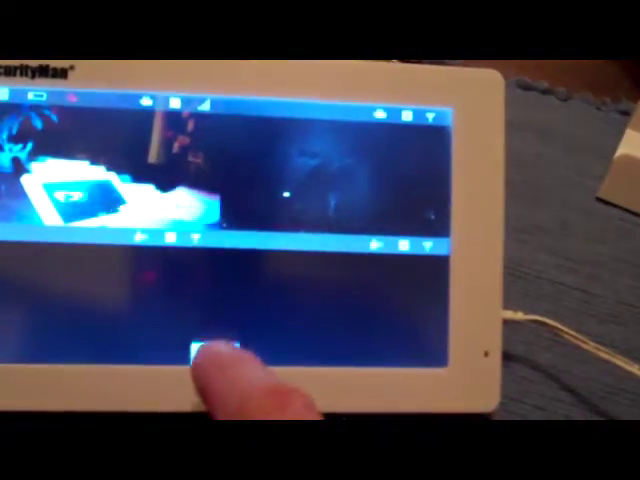
# Step: Open Settings from the live camera view and enter the System Setup menu
pyautogui.click(210, 355)
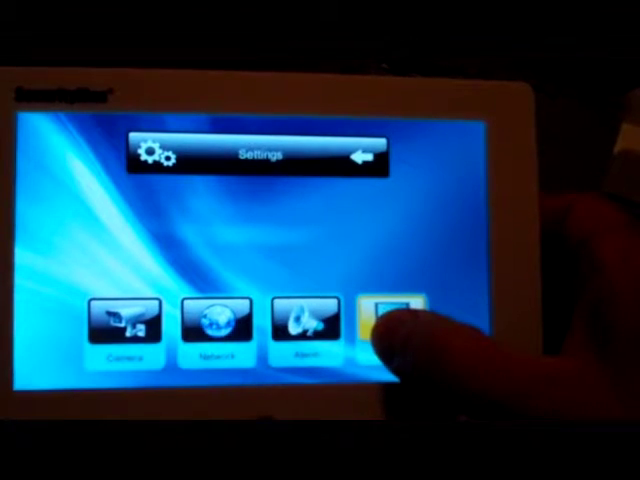
pyautogui.click(388, 320)
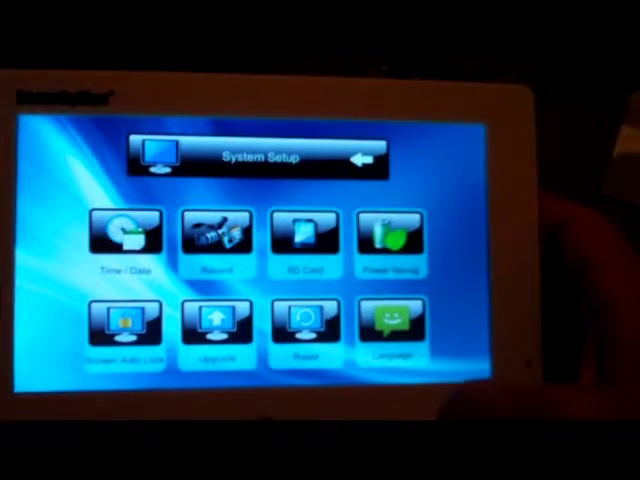